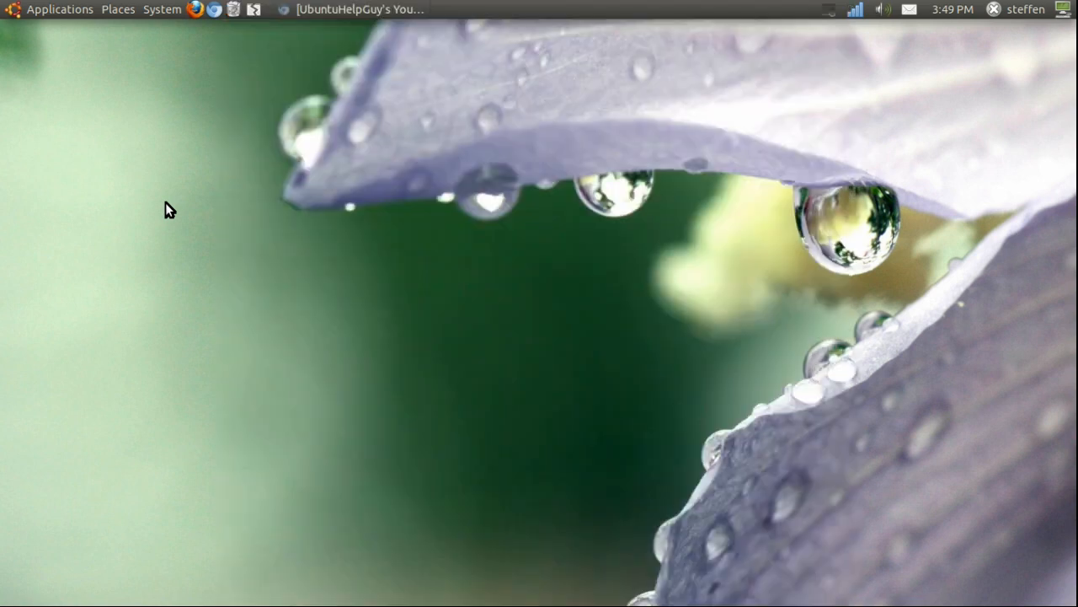
{"action": "mouse_move", "coordinate": [118, 135]}
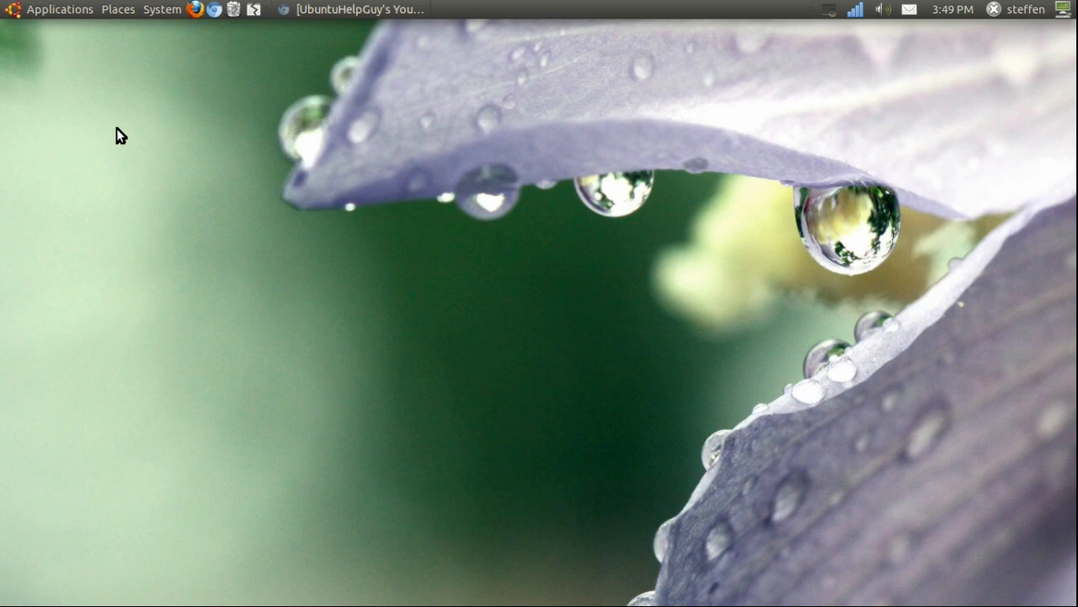
{"action": "mouse_move", "coordinate": [75, 72]}
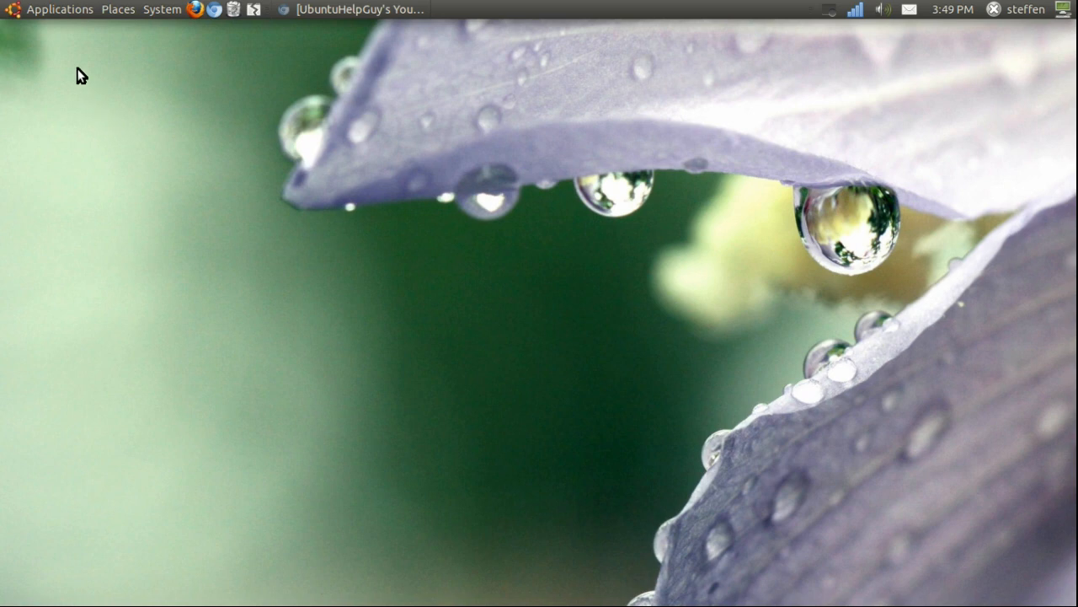
- Launch a Terminal window from the Applications menu
{"action": "left_click", "coordinate": [58, 9]}
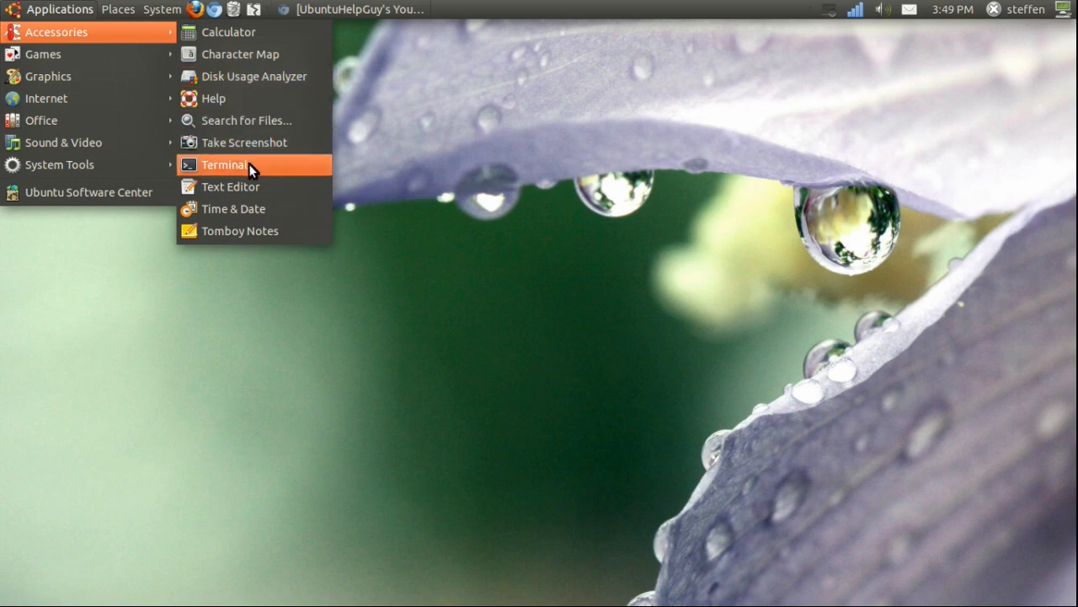
{"action": "left_click", "coordinate": [224, 164]}
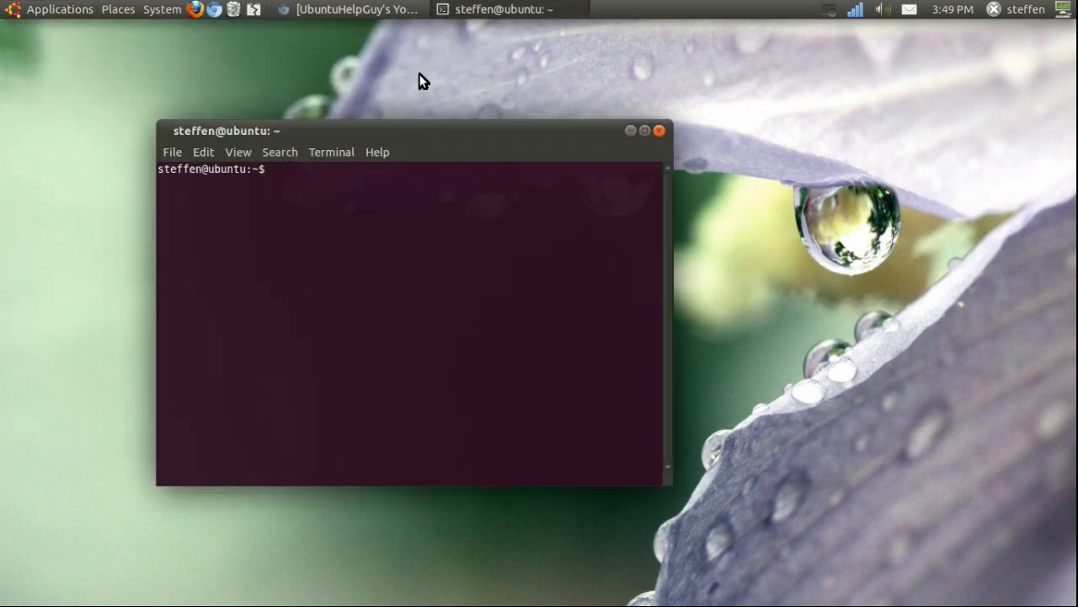
- Become root with su, cd home, and type an echo exporting LIBOVERLAY_SCROLLBAR=0 into 82disablescrollbars
{"action": "type", "text": "su"}
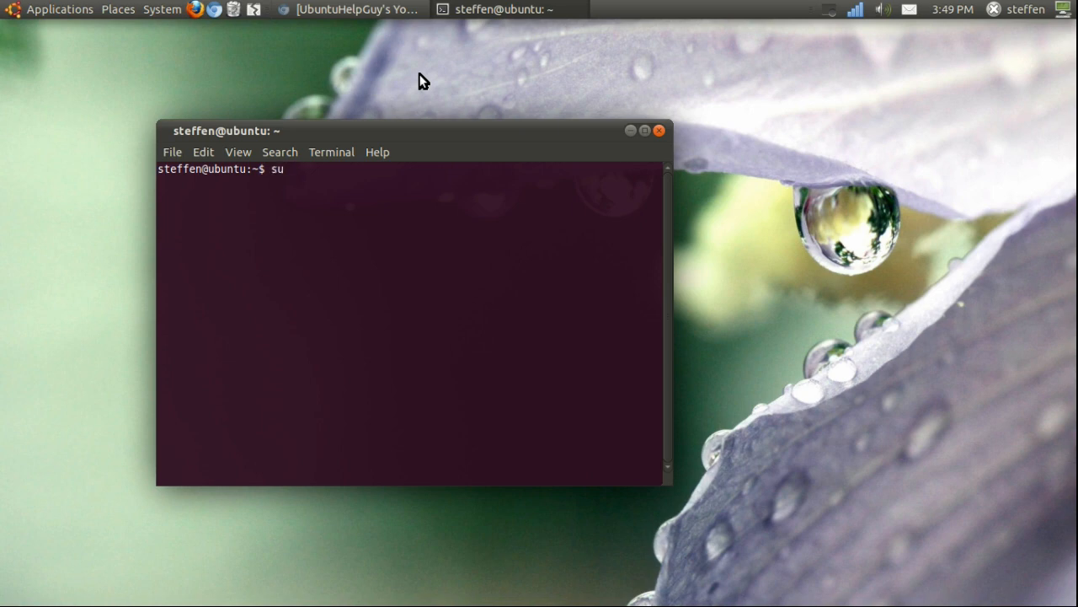
{"action": "key", "text": "Return"}
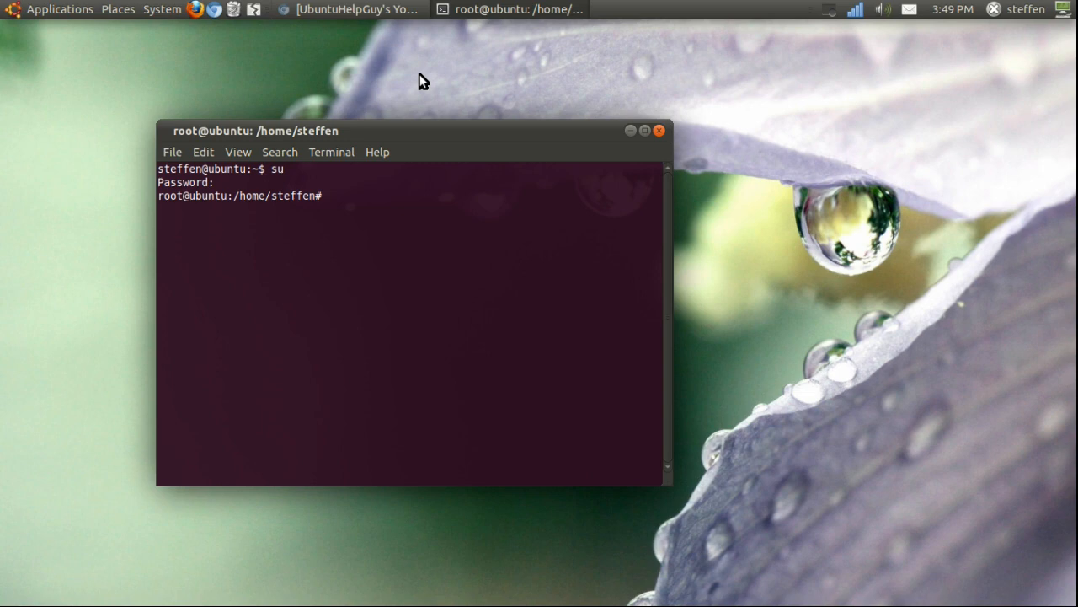
{"action": "type", "text": "cd"}
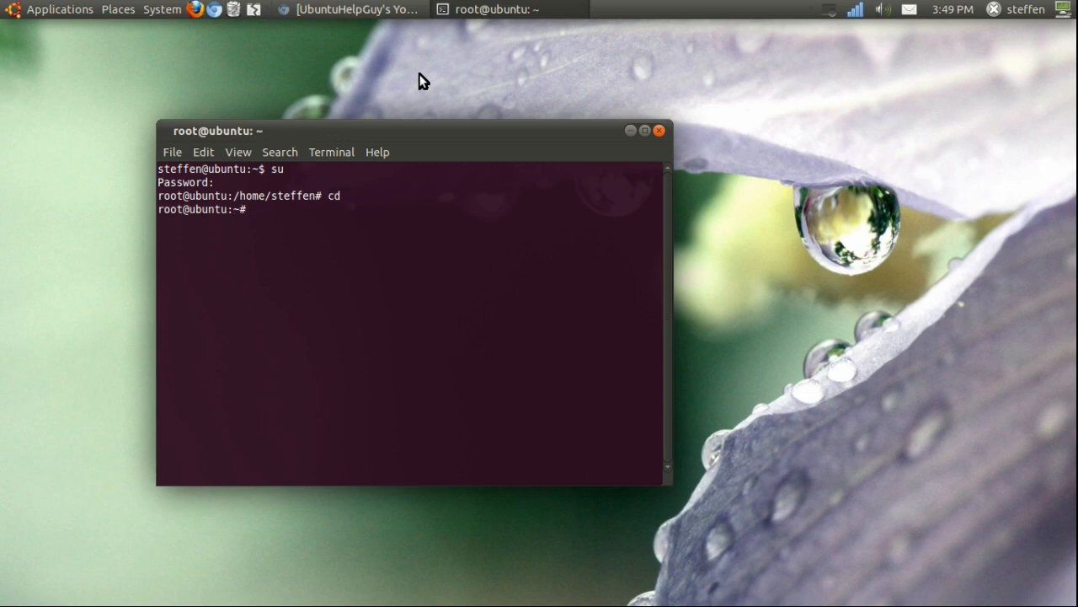
{"action": "type", "text": "echo \"export LIBOVERLAY_SCROLLBAR=0\" > /etc/X11/Xsession.d/82disablescrollbars"}
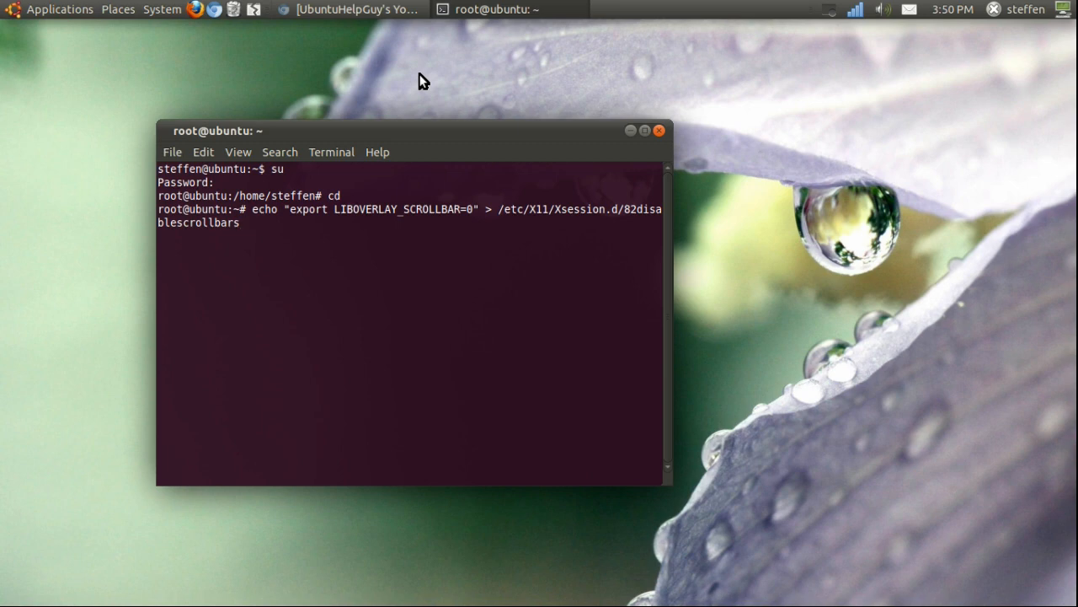
{"action": "mouse_move", "coordinate": [619, 86]}
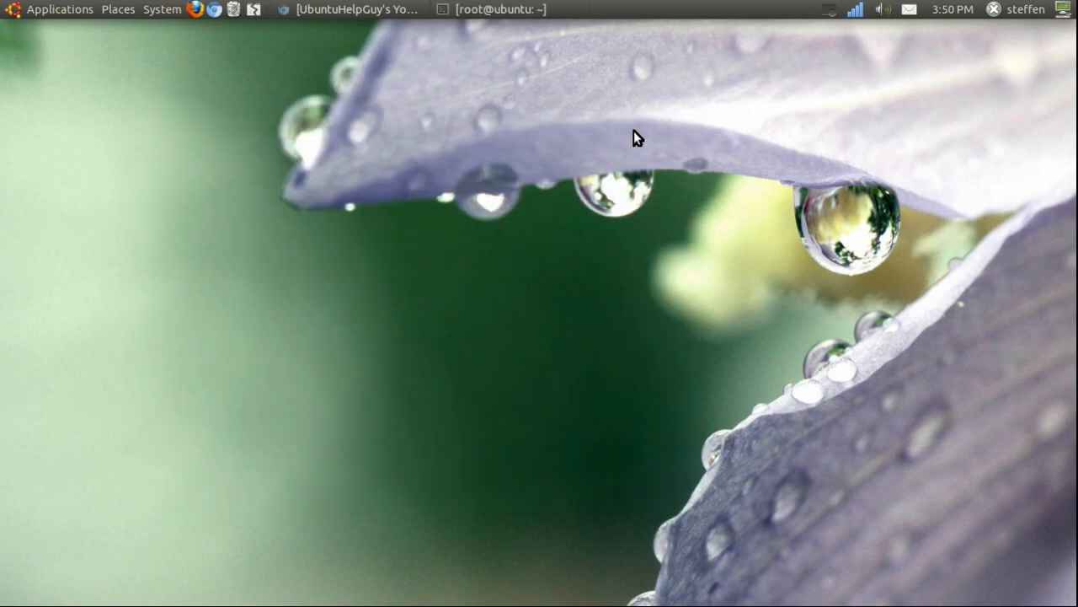
{"action": "mouse_move", "coordinate": [655, 100]}
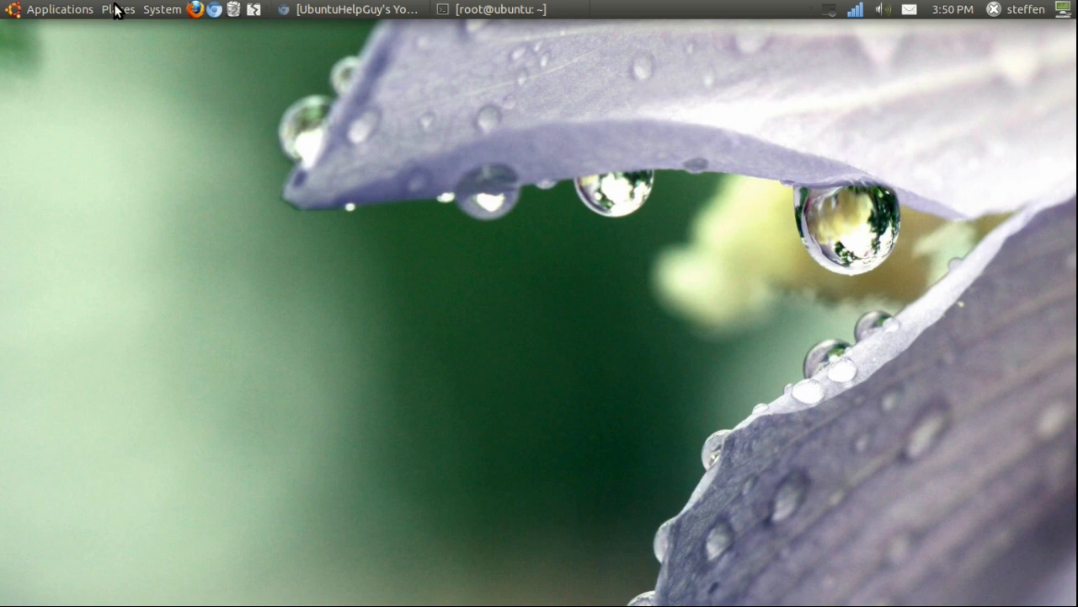
- Browse and scroll the File System root folder from Computer, then minimize Nautilus
{"action": "left_click", "coordinate": [117, 9]}
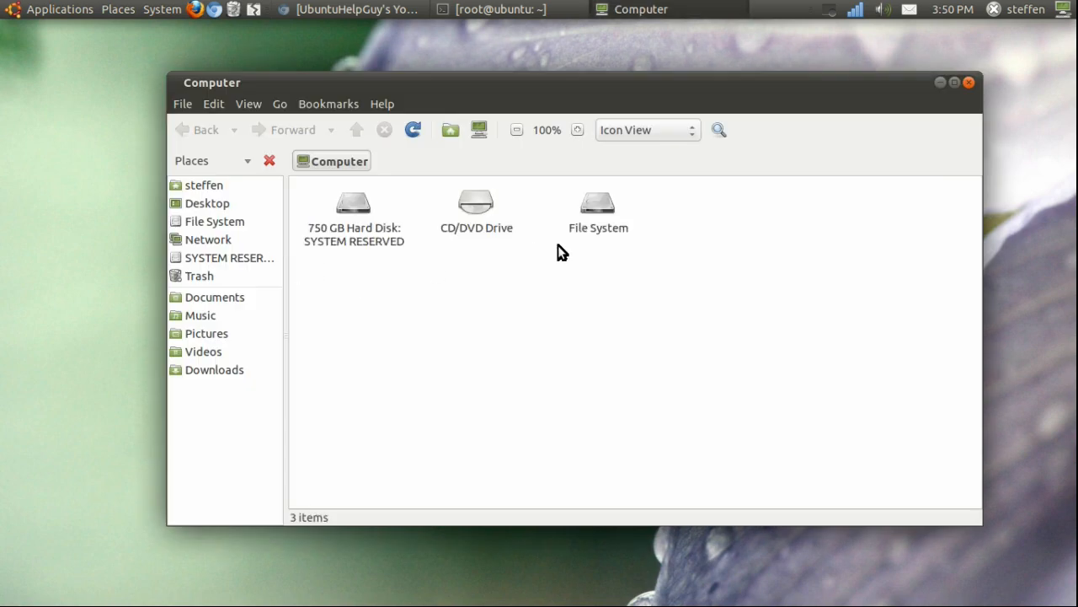
{"action": "double_click", "coordinate": [598, 207]}
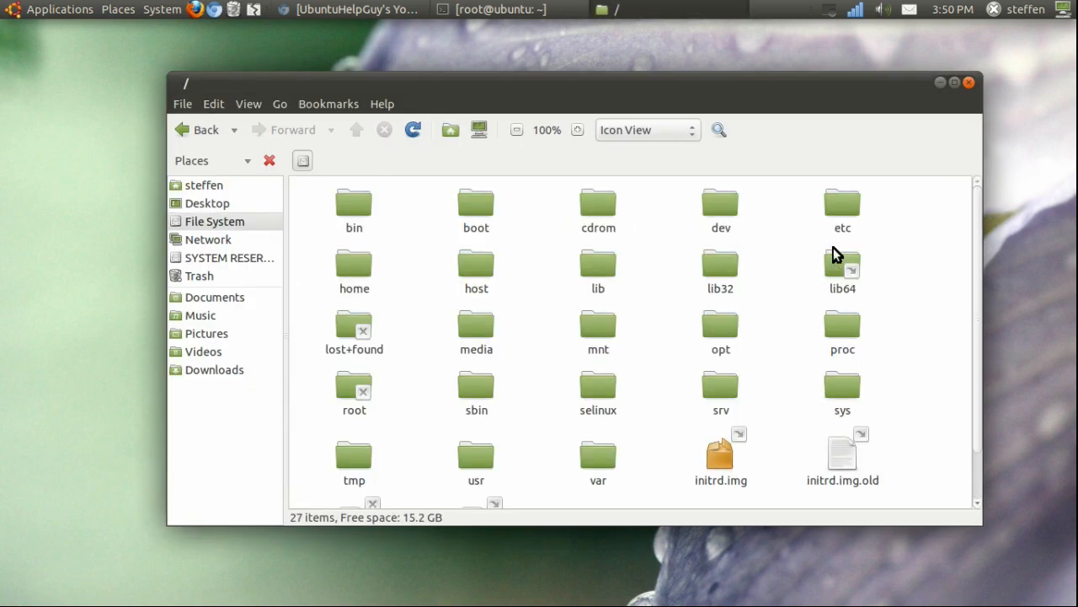
{"action": "scroll", "scroll_direction": "down", "scroll_amount": 3}
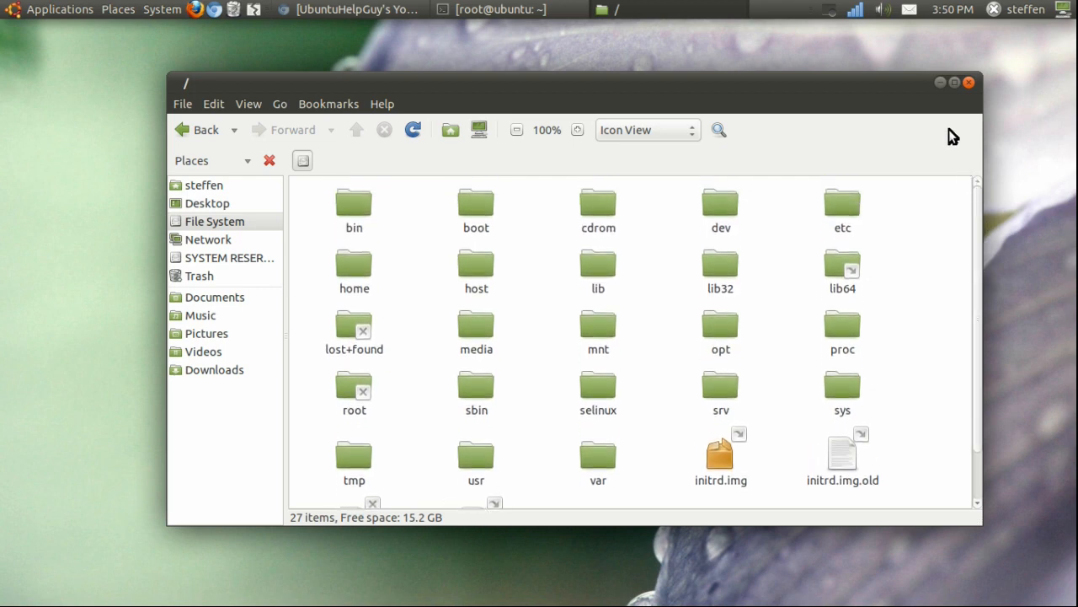
{"action": "mouse_move", "coordinate": [949, 120]}
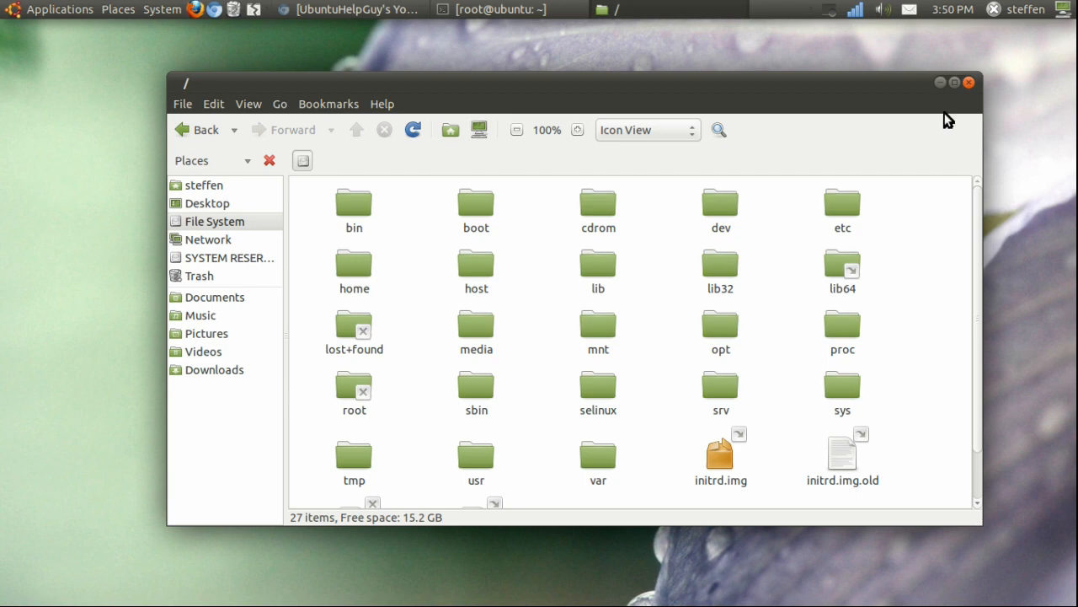
{"action": "left_click", "coordinate": [942, 82]}
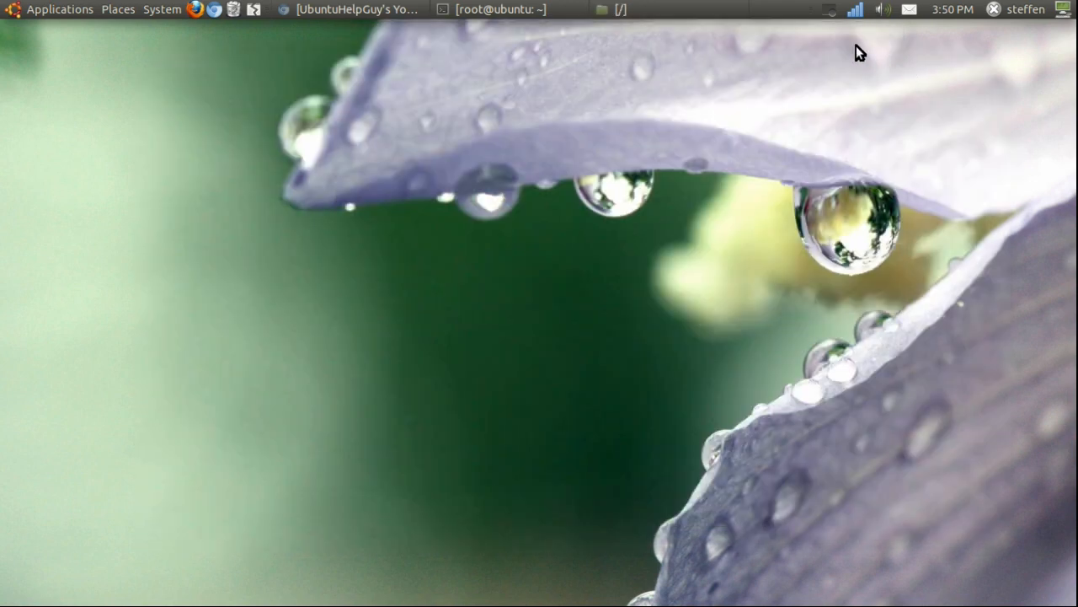
{"action": "mouse_move", "coordinate": [827, 11]}
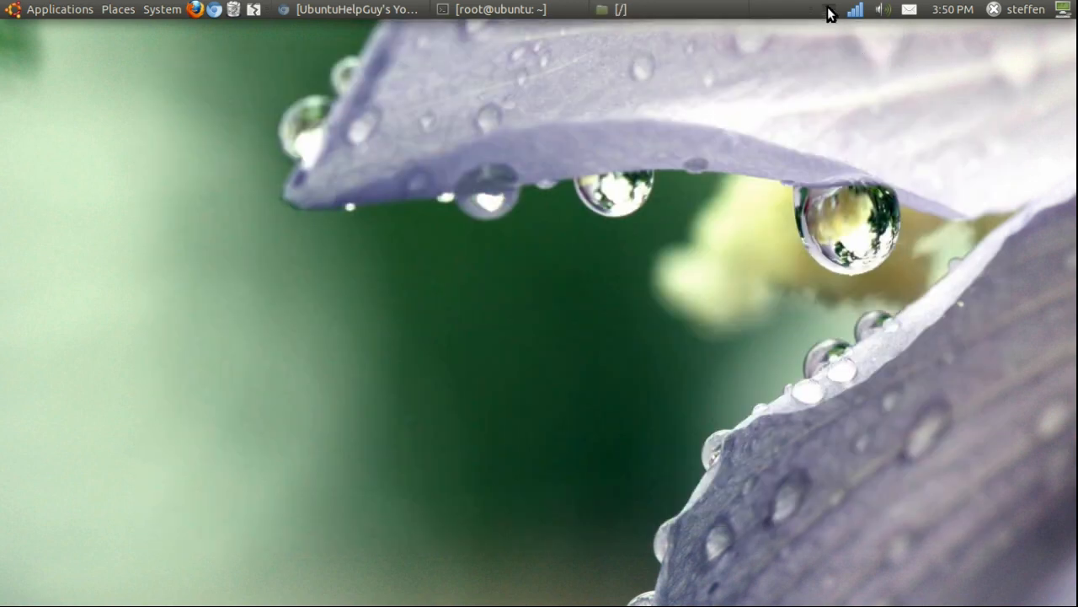